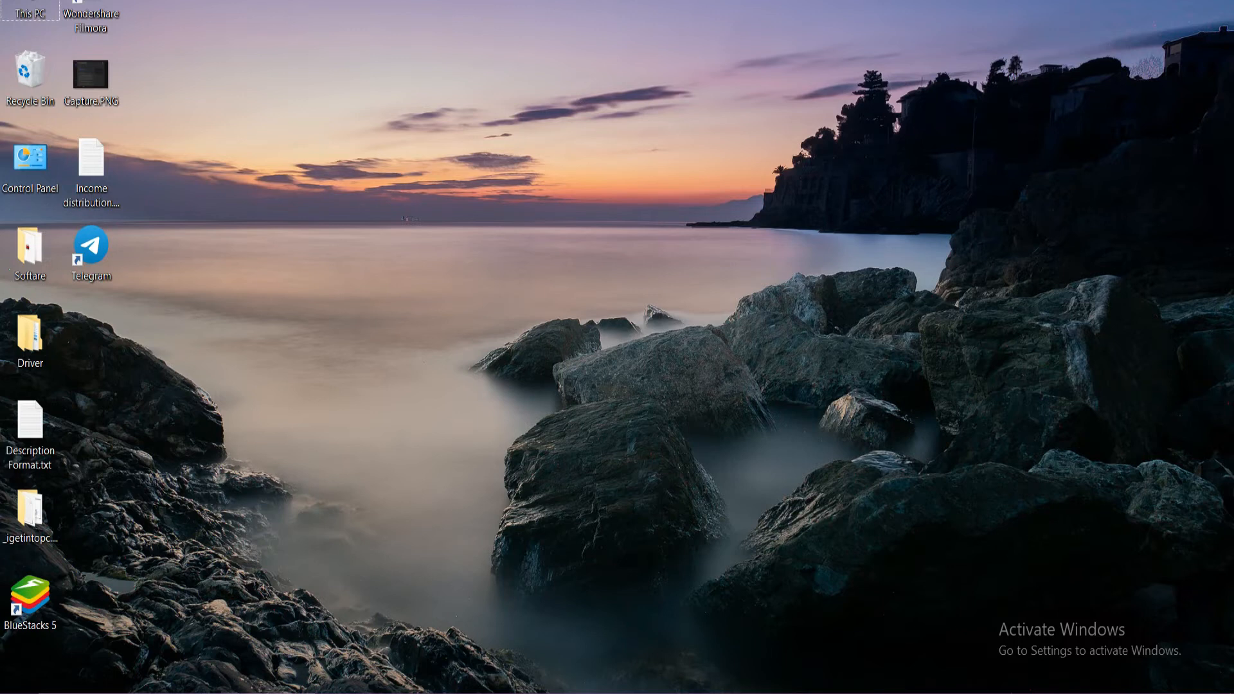
Launch Telegram Desktop from its desktop shortcut to reach the welcome screen.
click(90, 248)
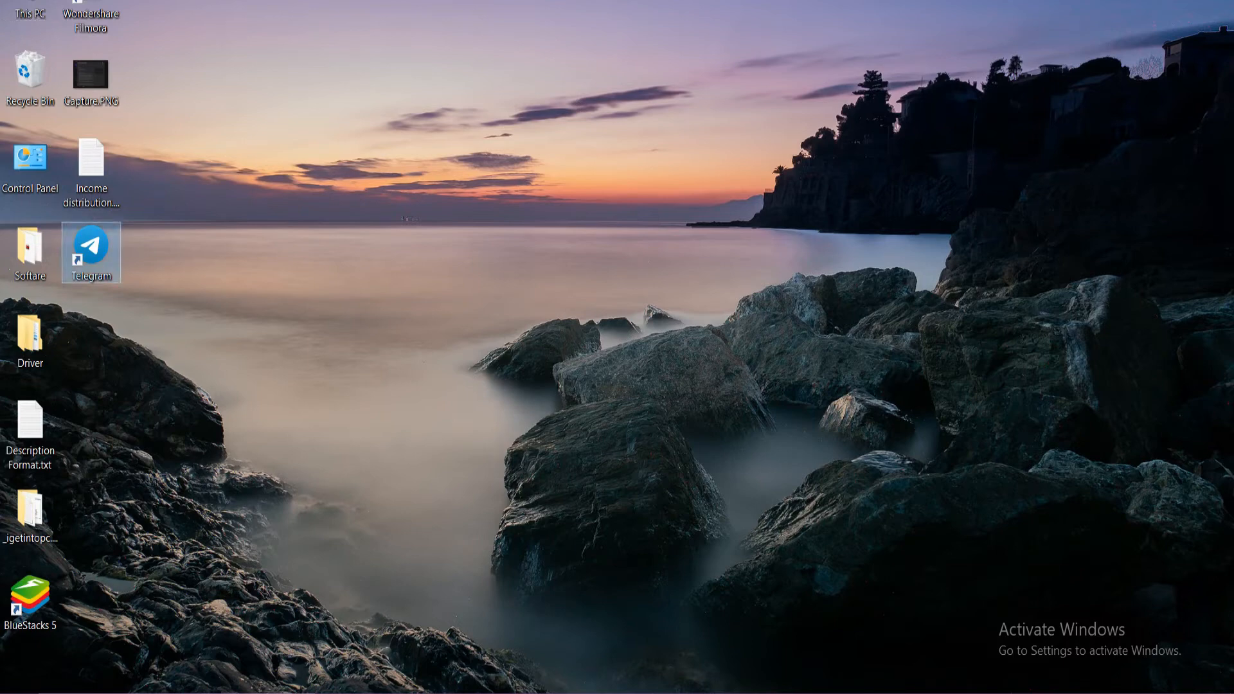
double_click(91, 247)
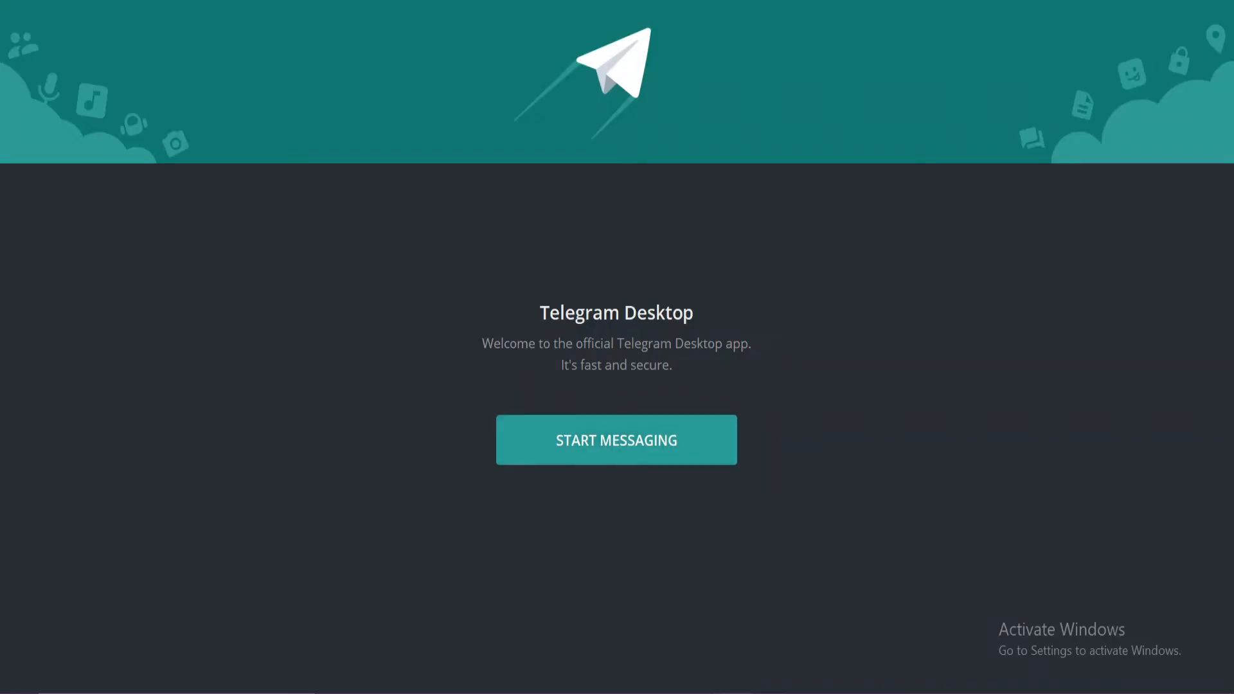
Start messaging and submit the Nepal phone number to request a login code.
click(616, 440)
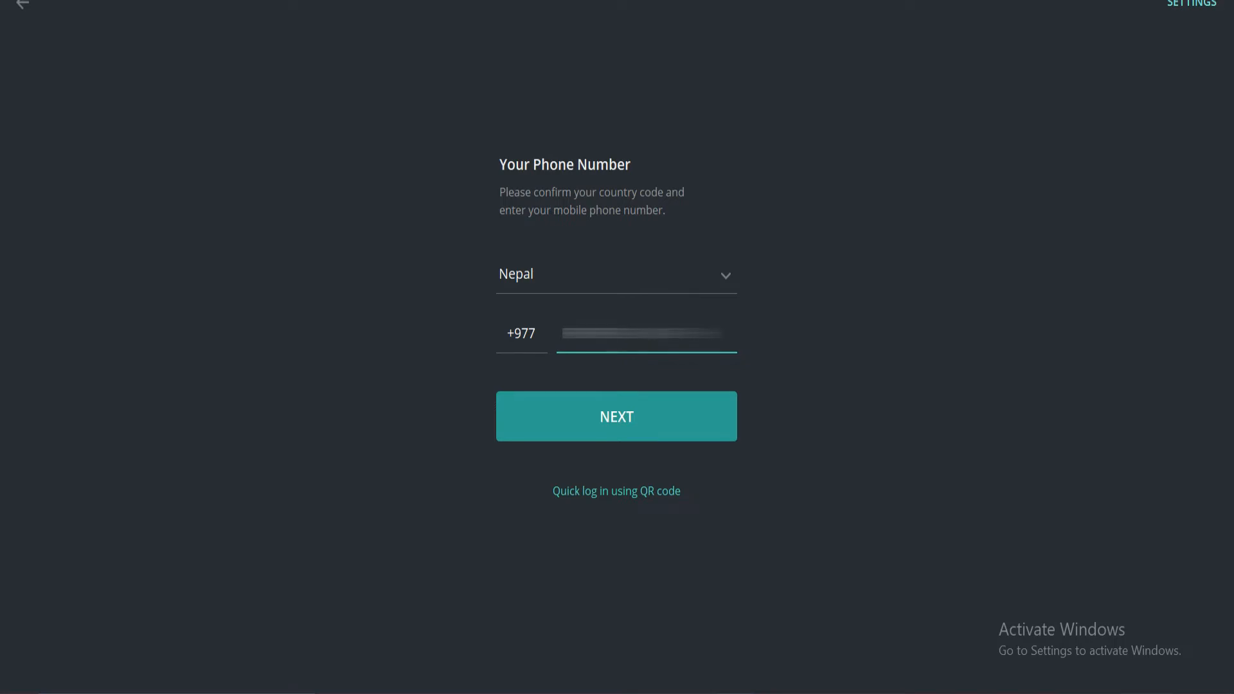
click(615, 415)
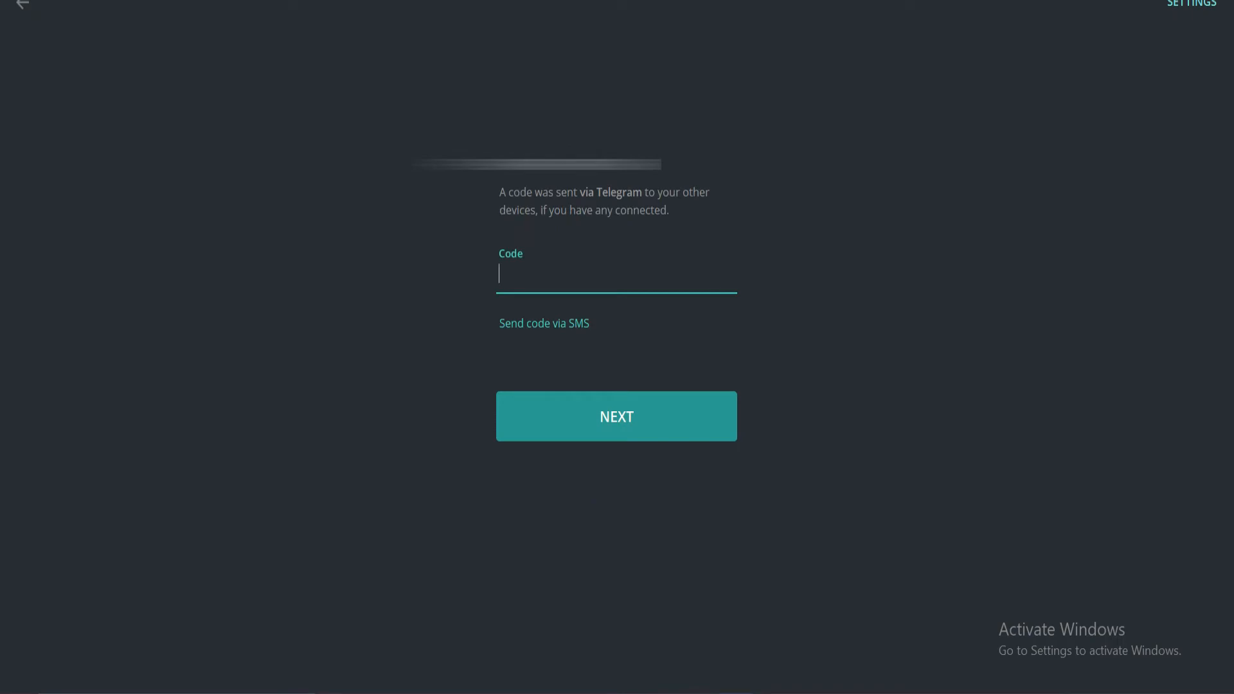
Enter the login code and continue to the cloud password check.
text(8)
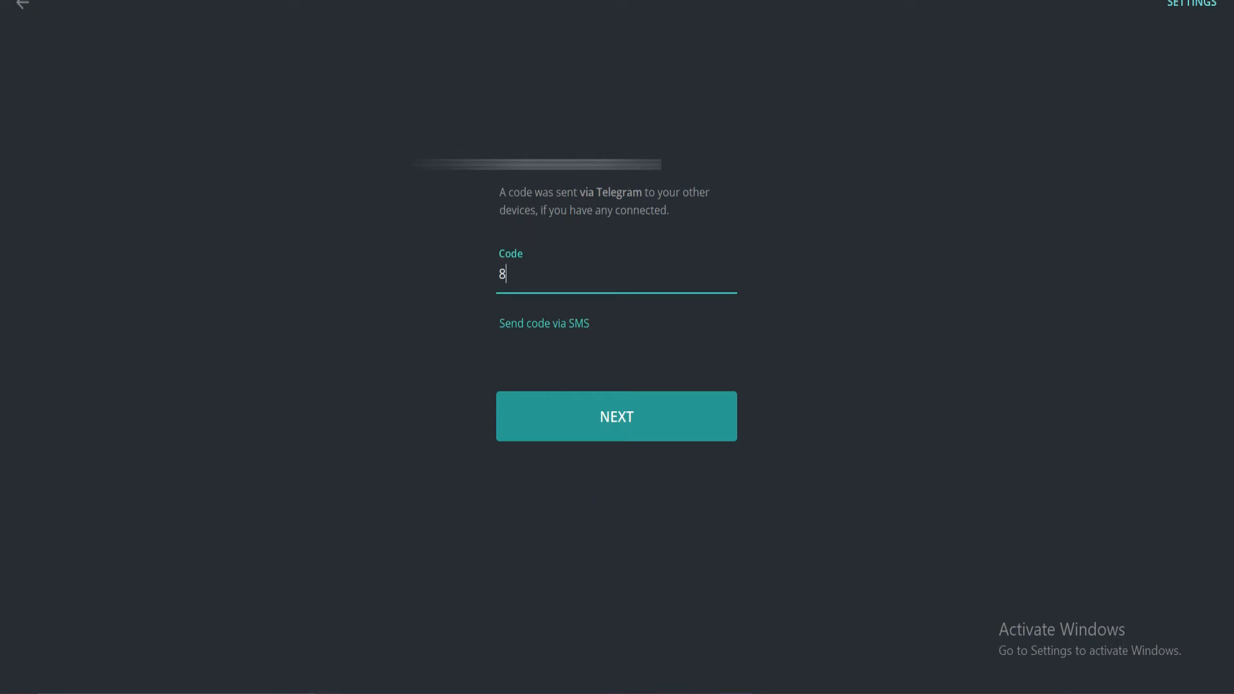
click(616, 416)
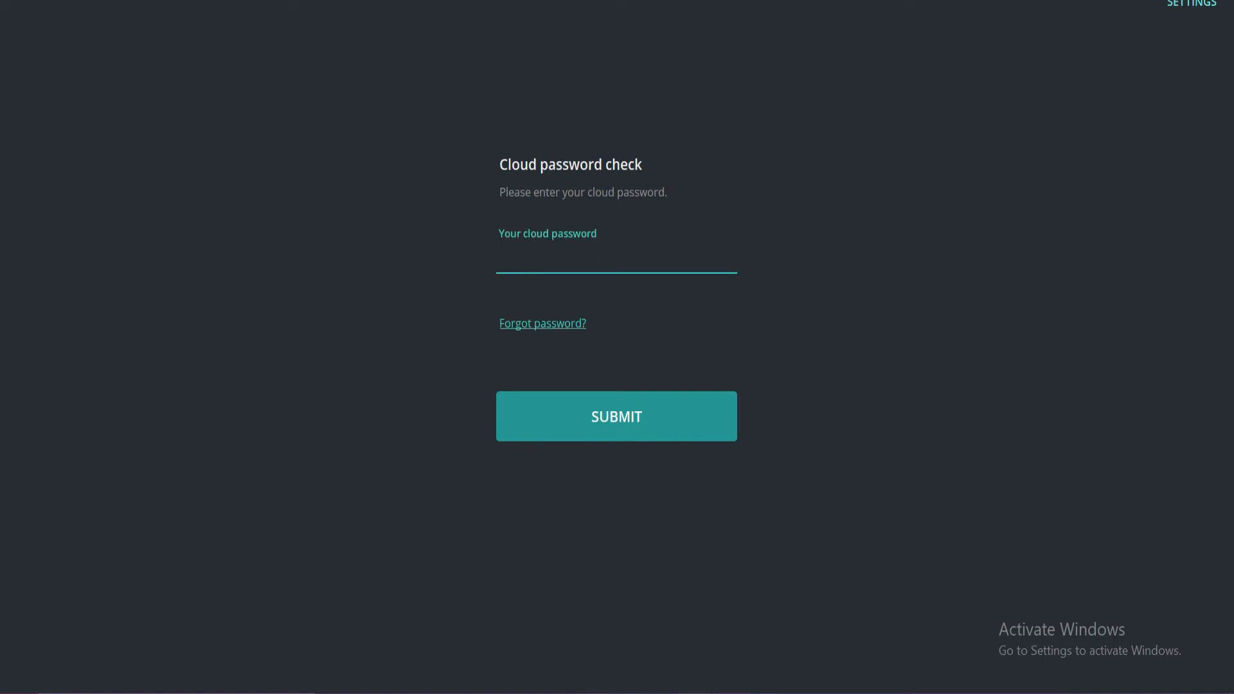
click(541, 322)
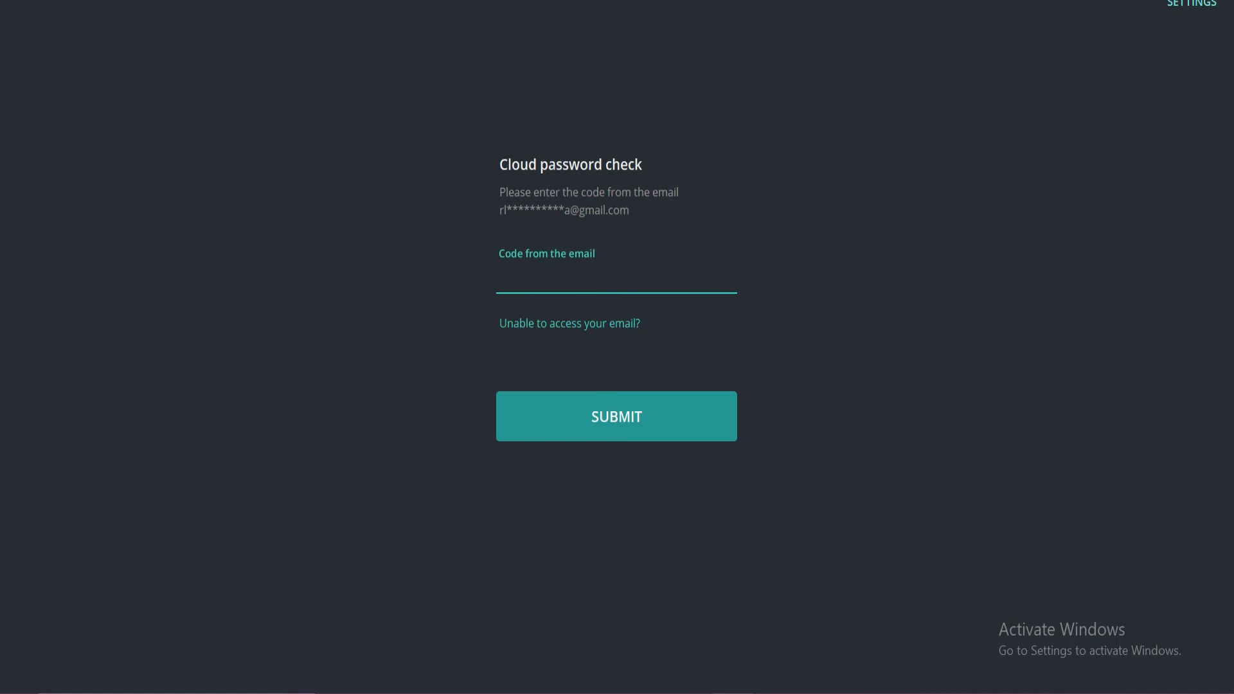
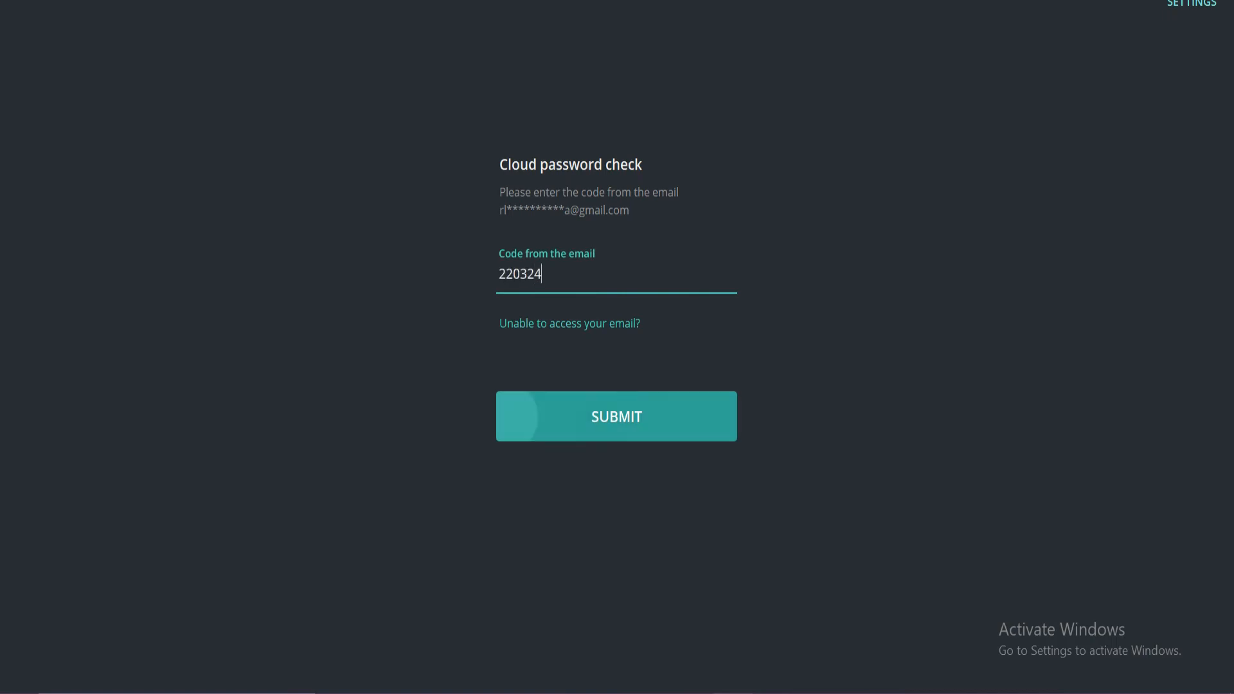
click(616, 415)
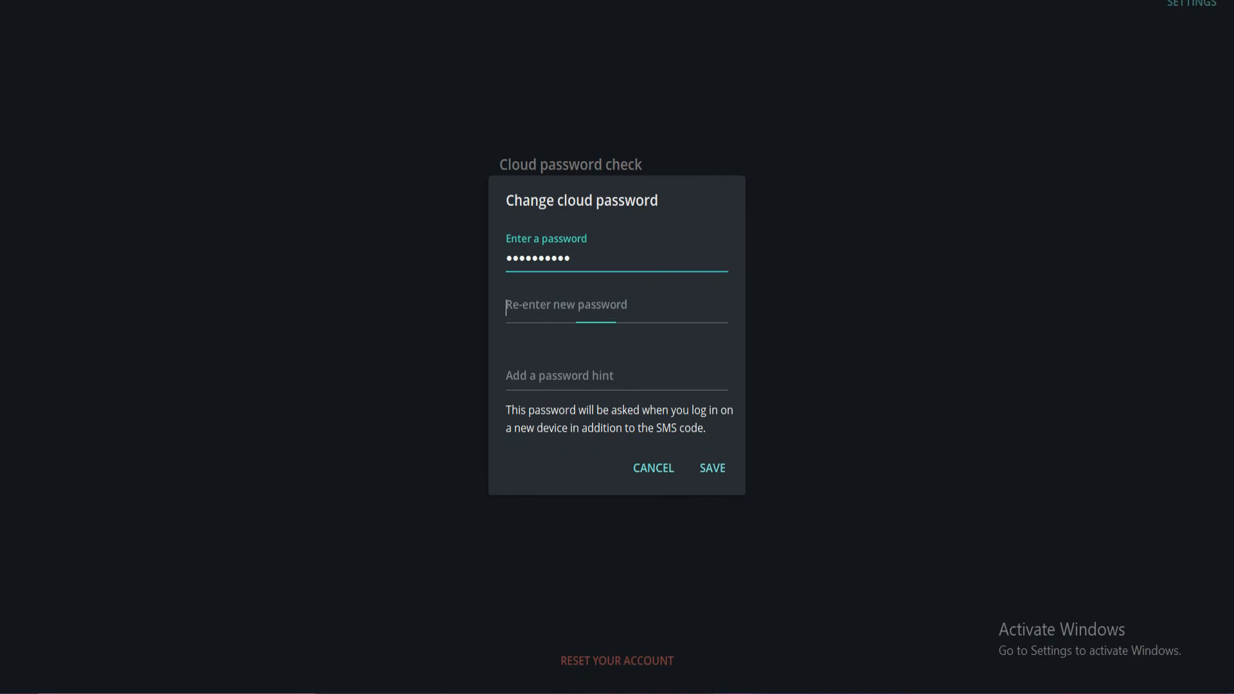
Confirm the new cloud password, set hint 'techtv' and save it.
click(615, 311)
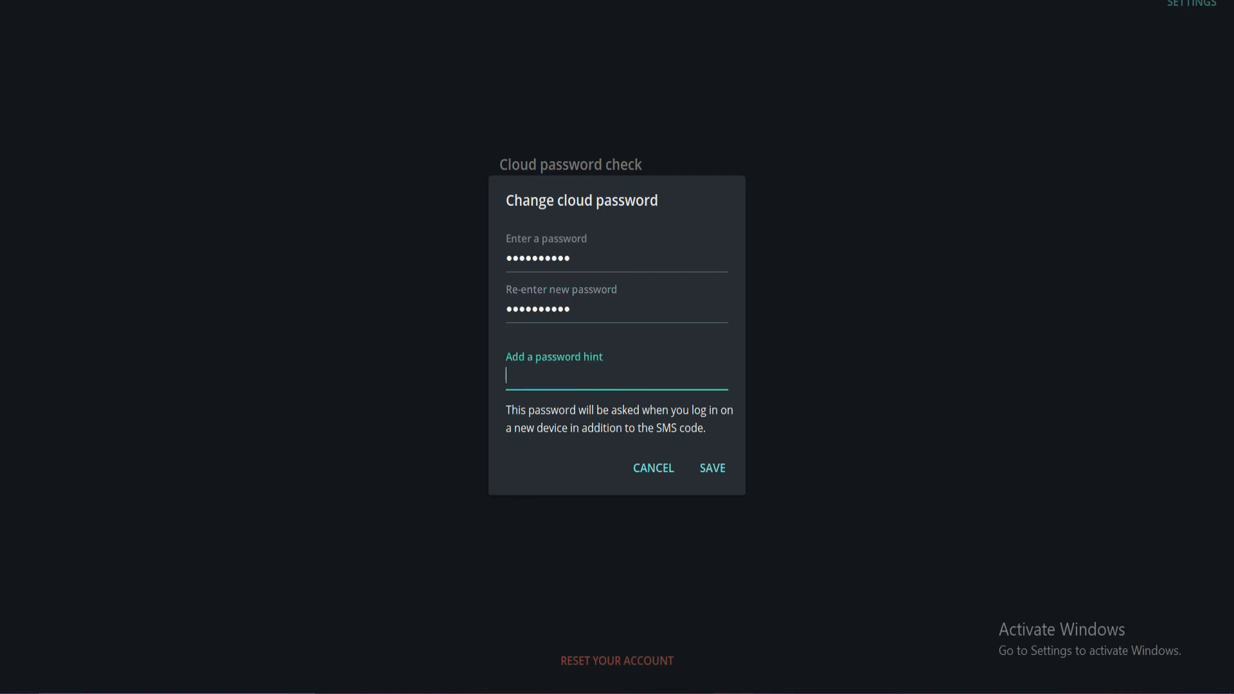
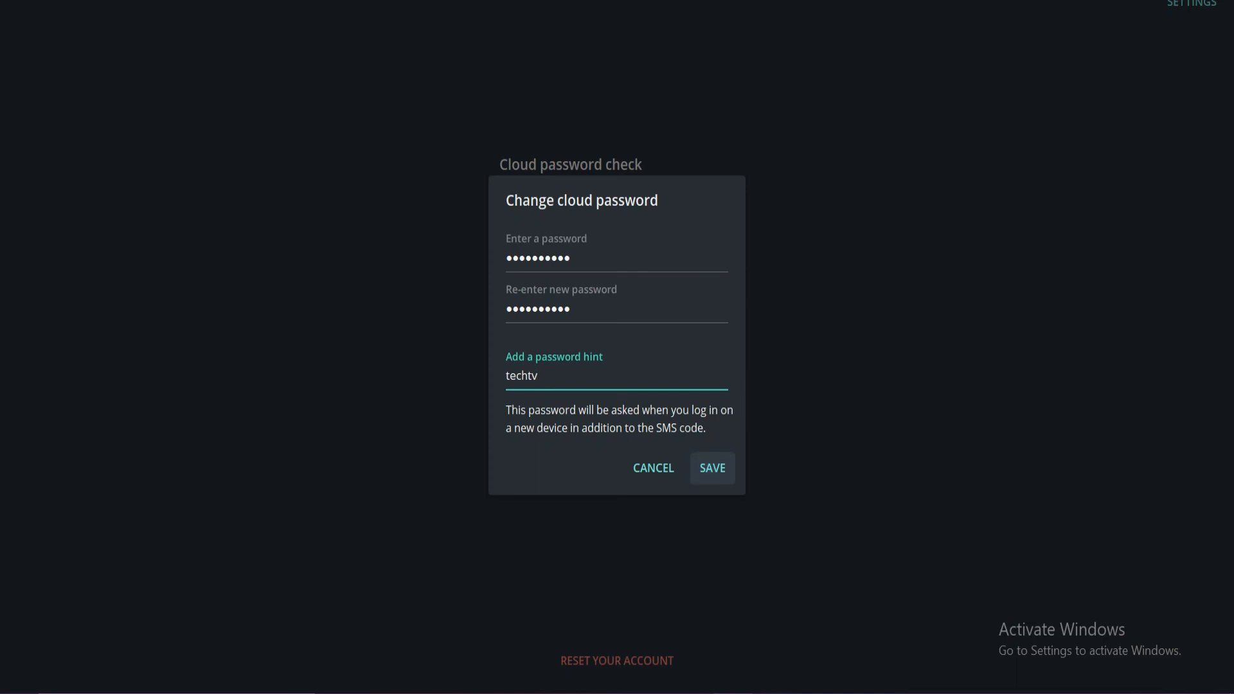
click(711, 467)
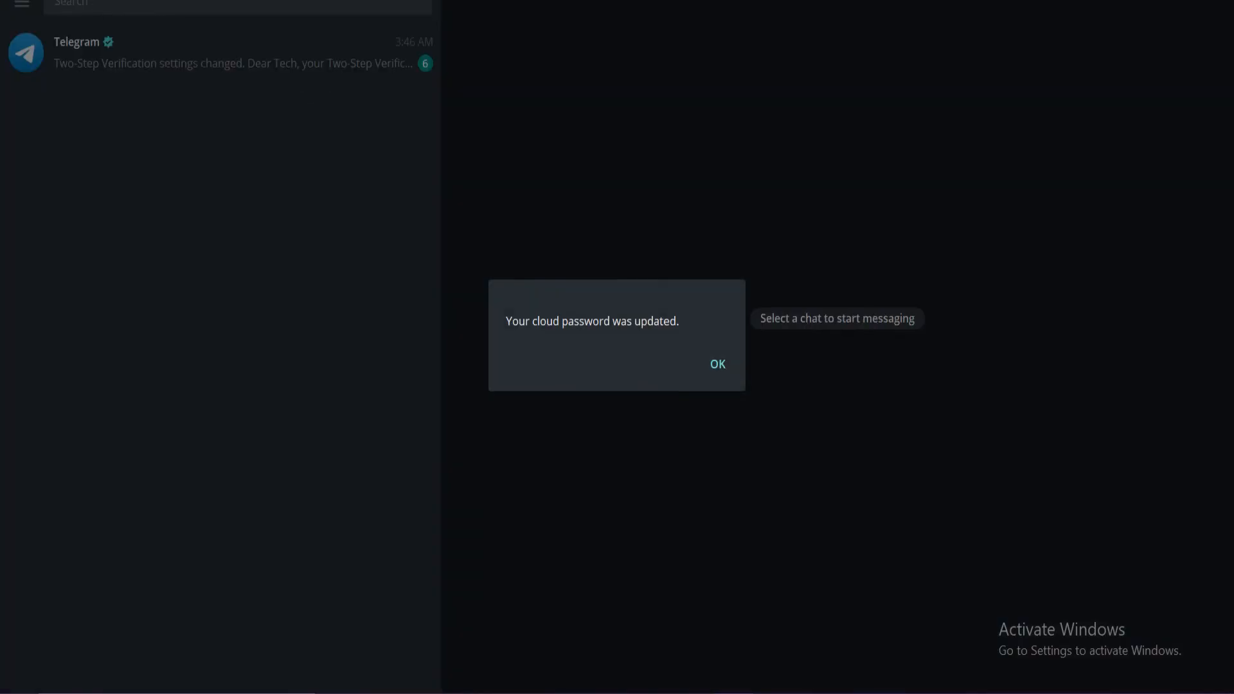